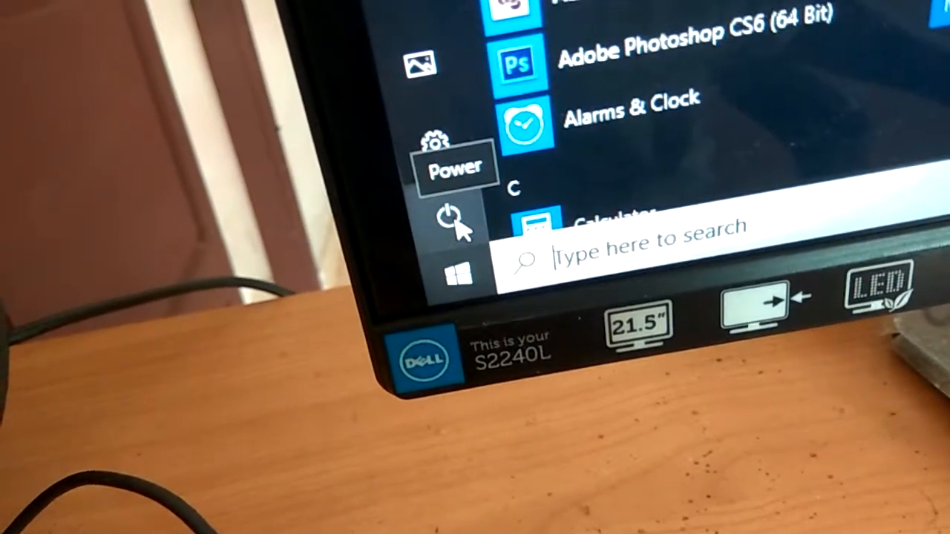
# - Open the Windows Settings home via the Start menu's gear Settings button
pyautogui.click(445, 219)
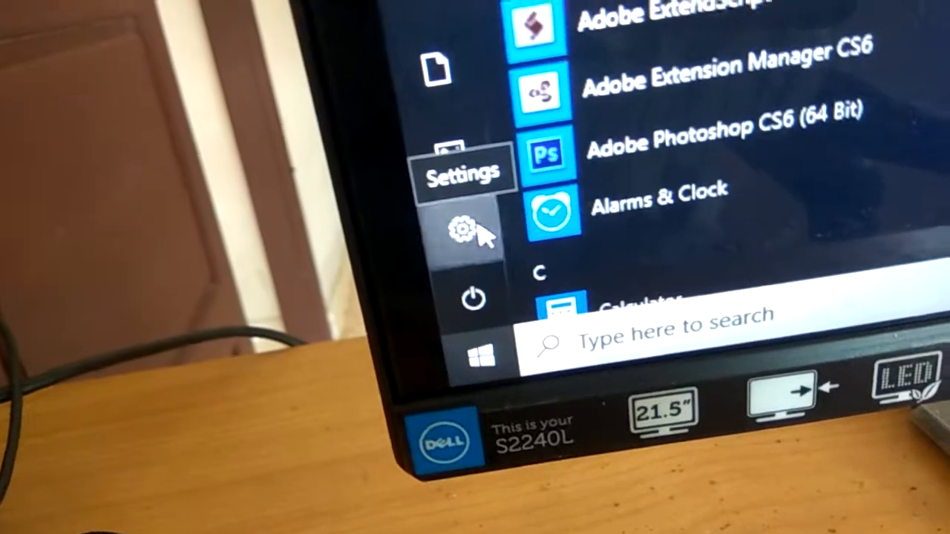
pyautogui.click(464, 228)
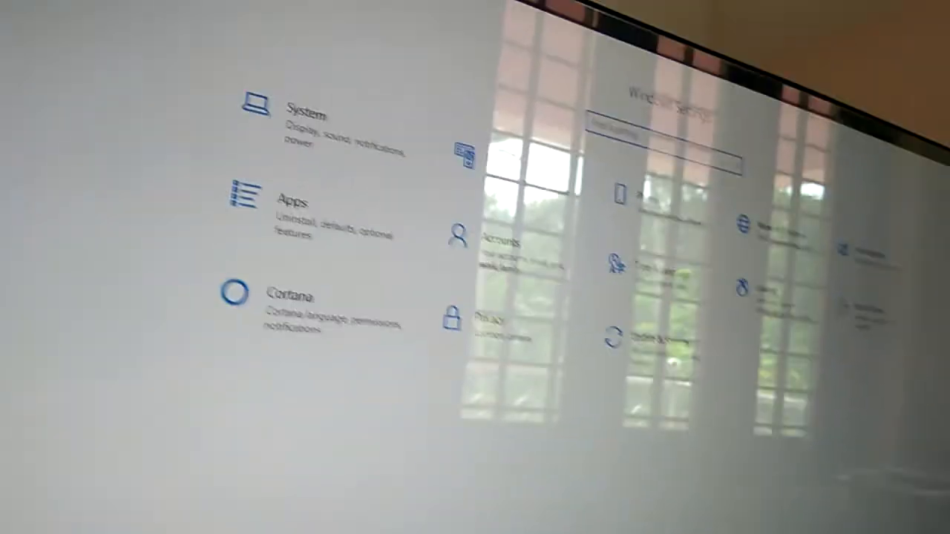